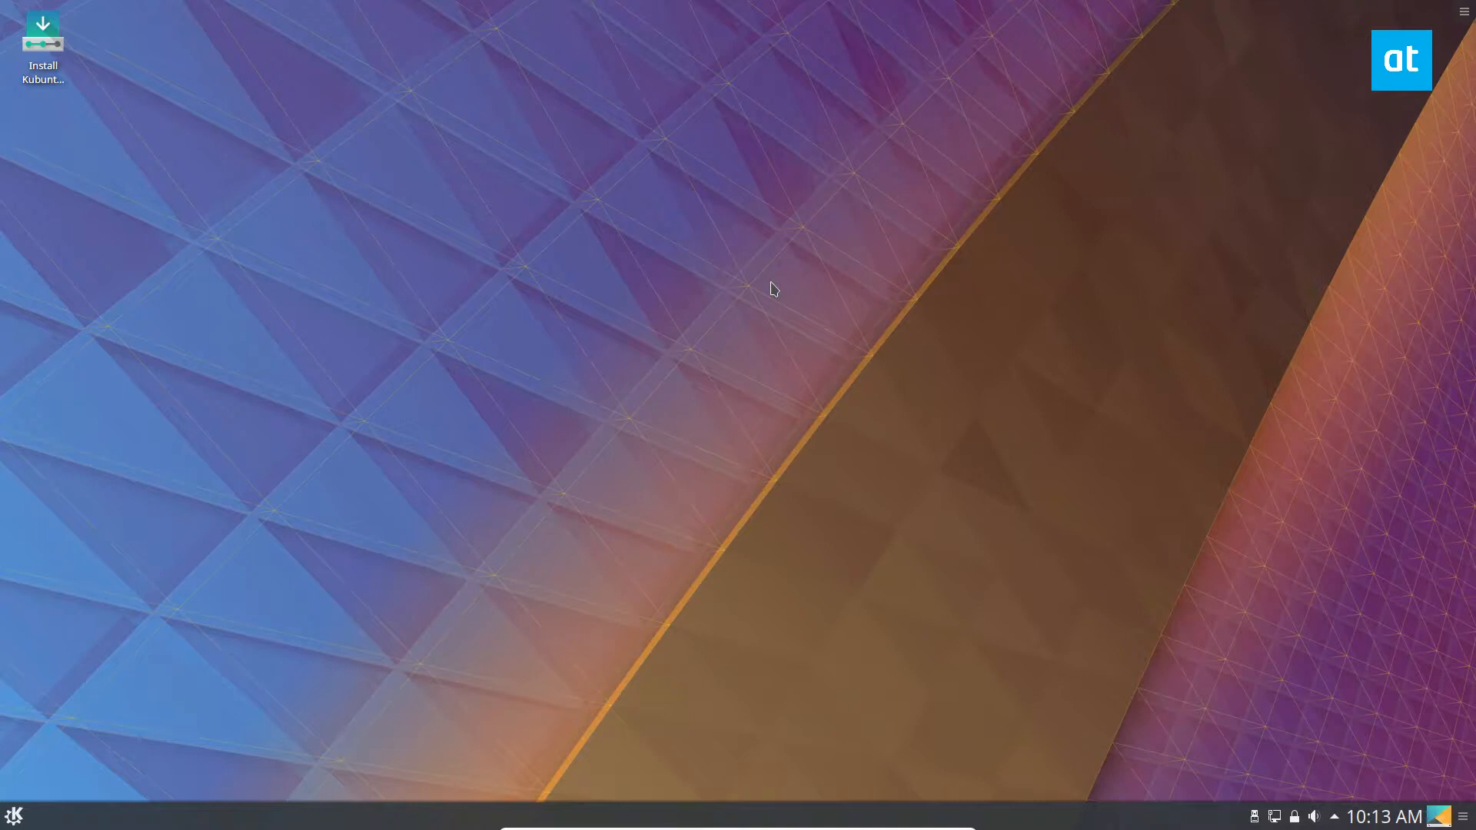
- Bring up the KDE application launcher from the panel
left_click(14, 815)
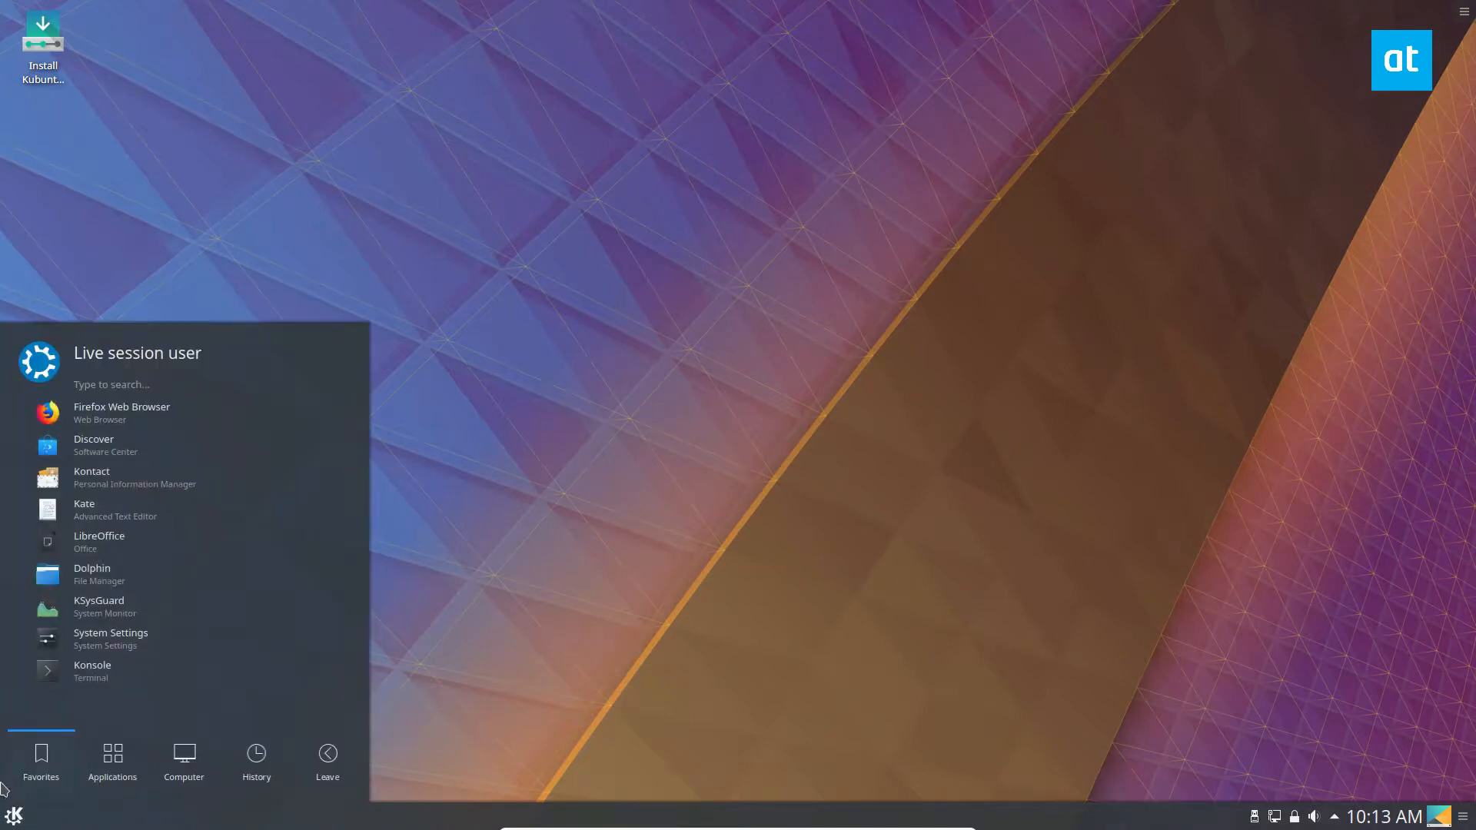
- Start Konsole from the favourites and move its window toward the screen centre
left_click(92, 670)
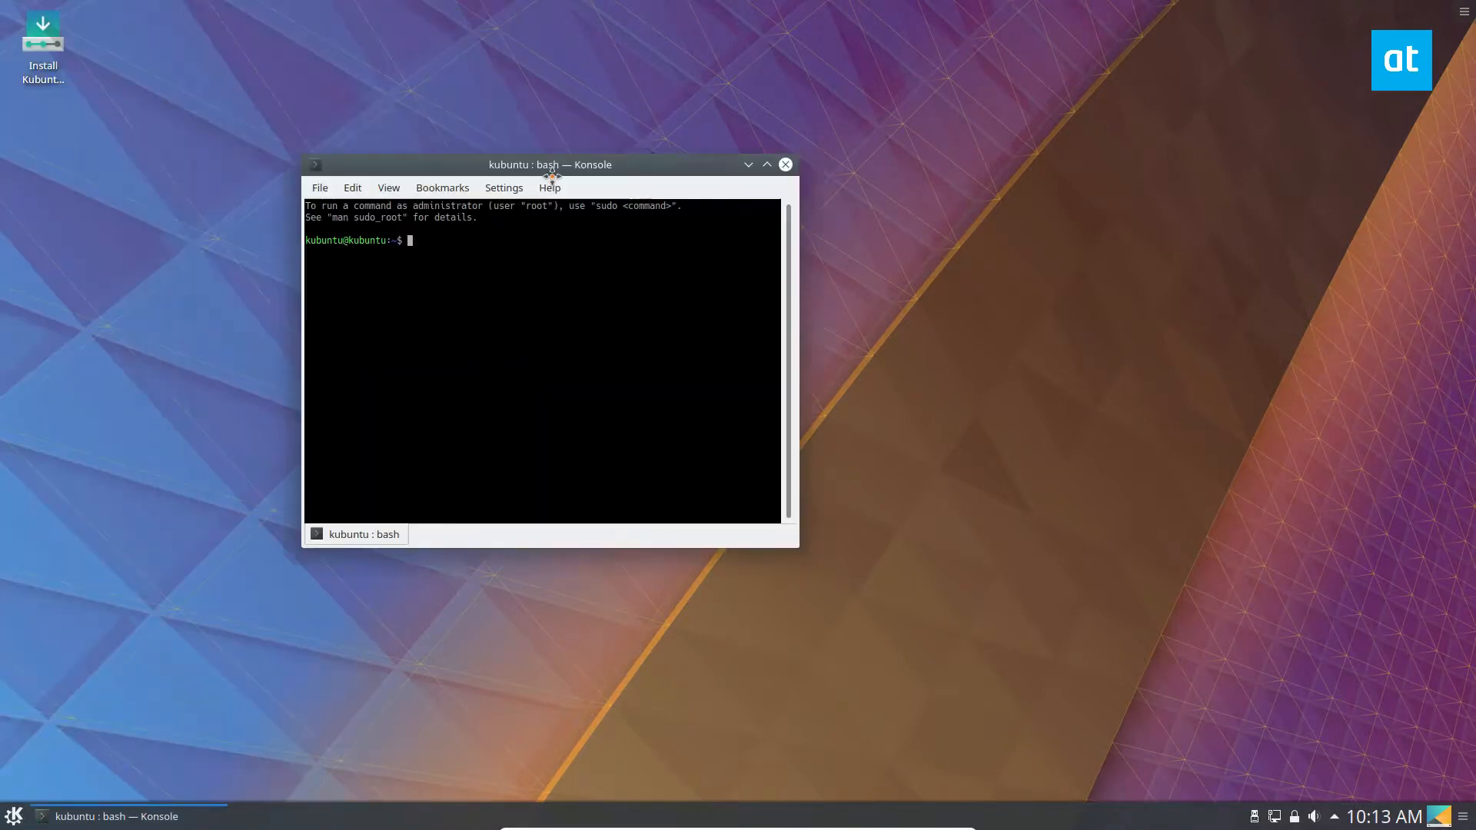
left_click_drag(550, 164, 730, 197)
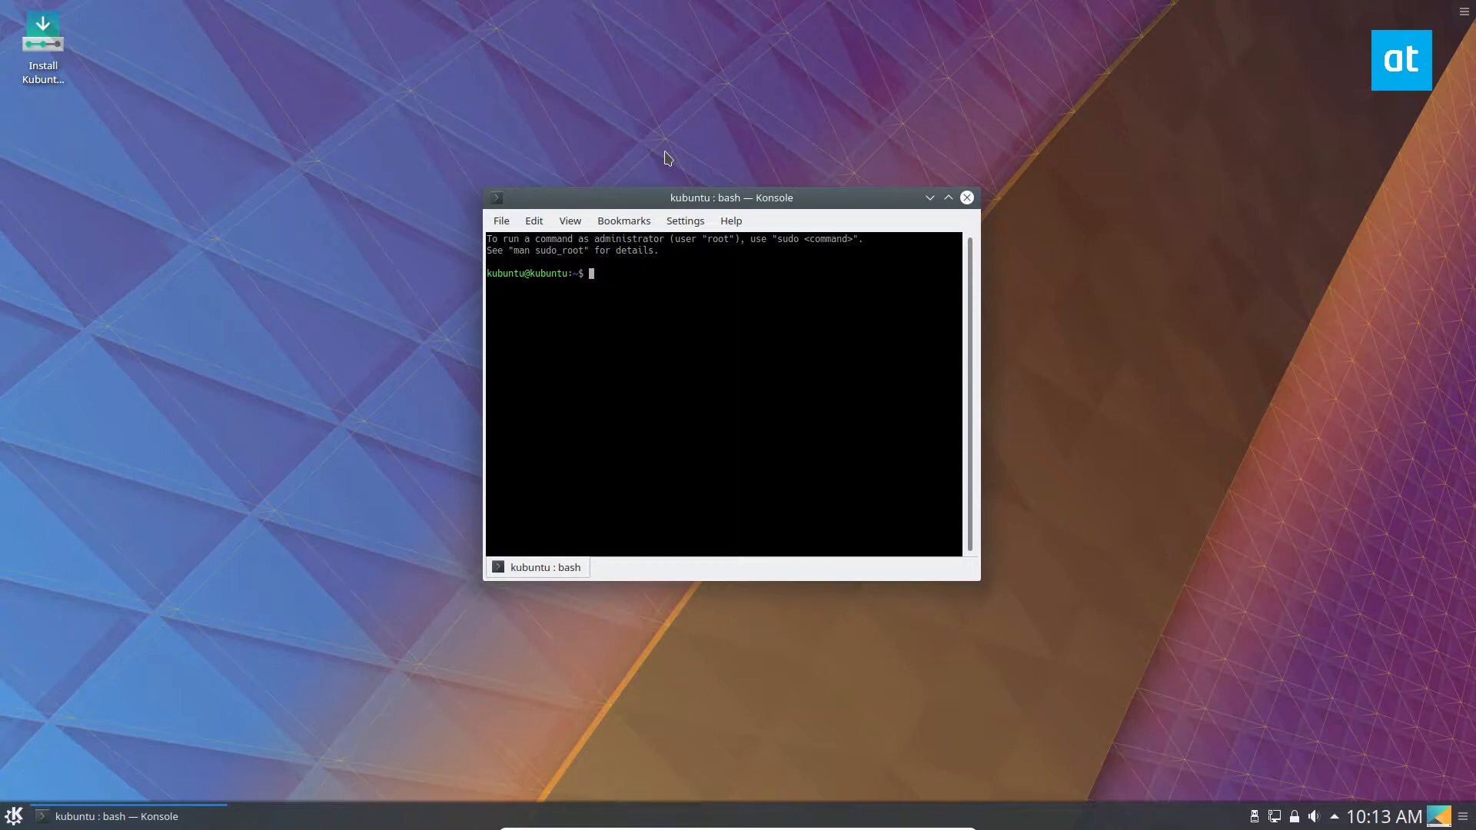
mouse_move(659, 171)
type("lvdisplay")
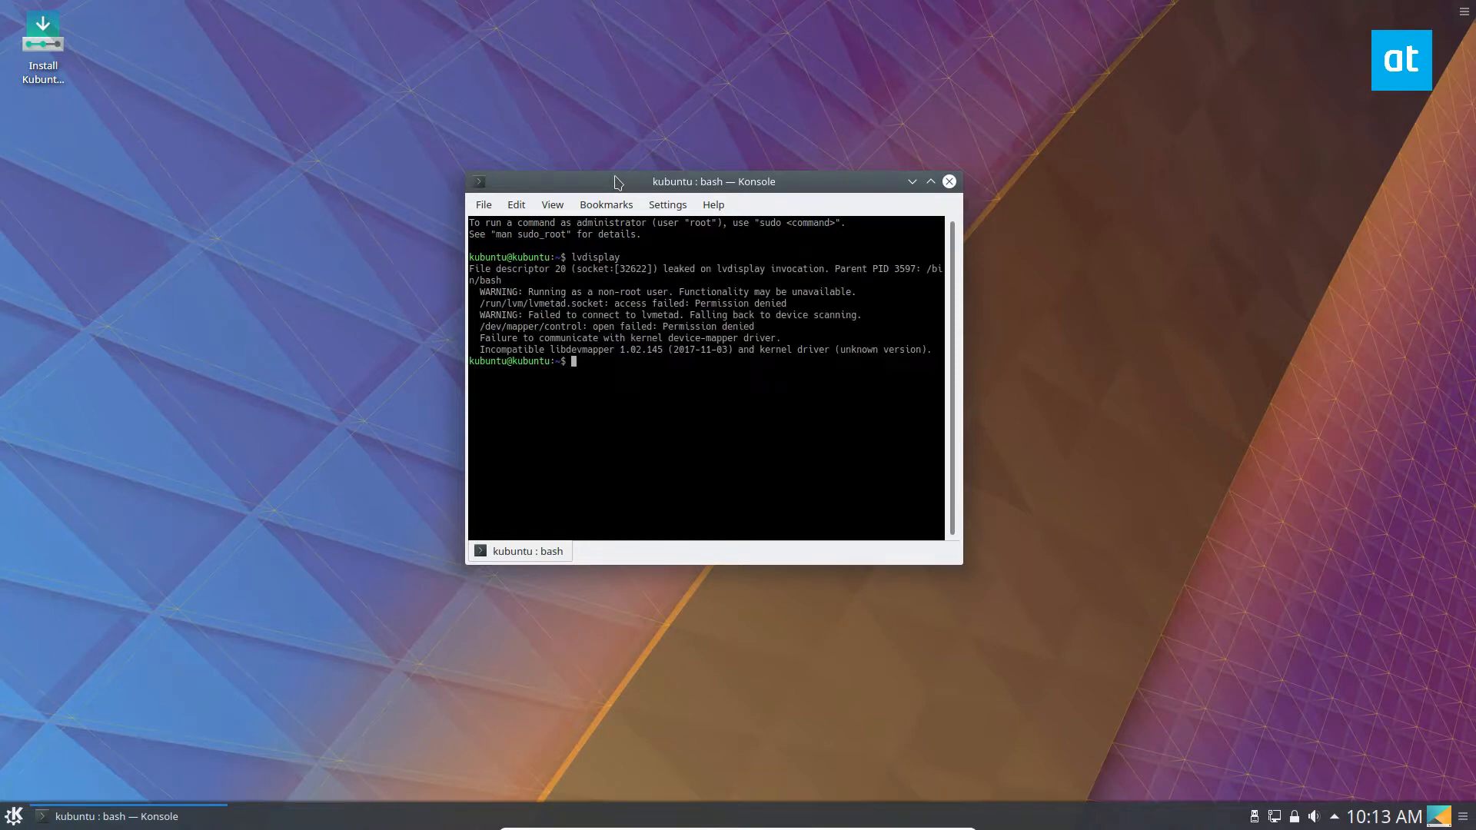
- Run sudo lvdisplay and highlight the volume group name fedora in the output
type("c")
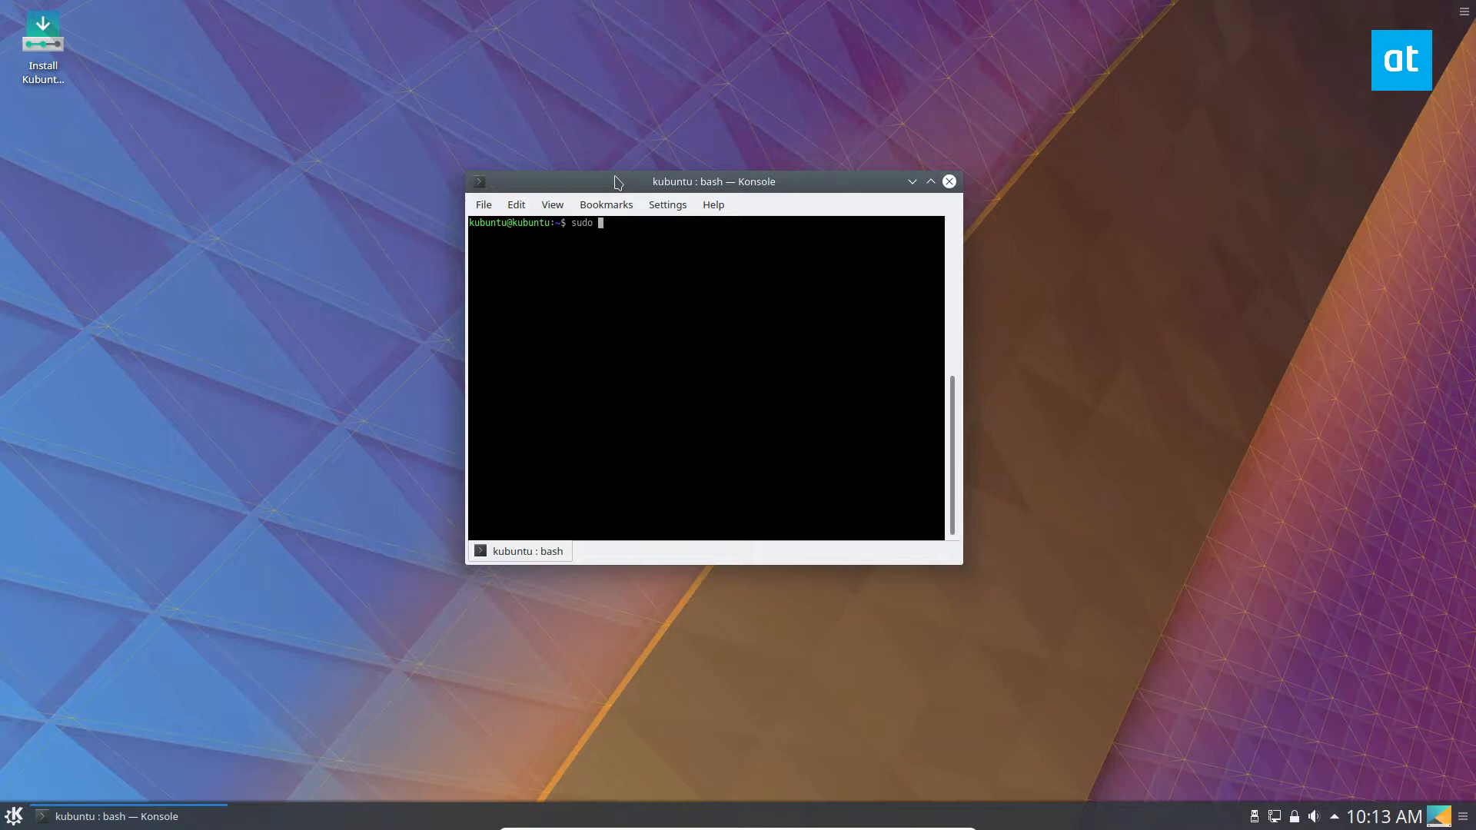
key("Return")
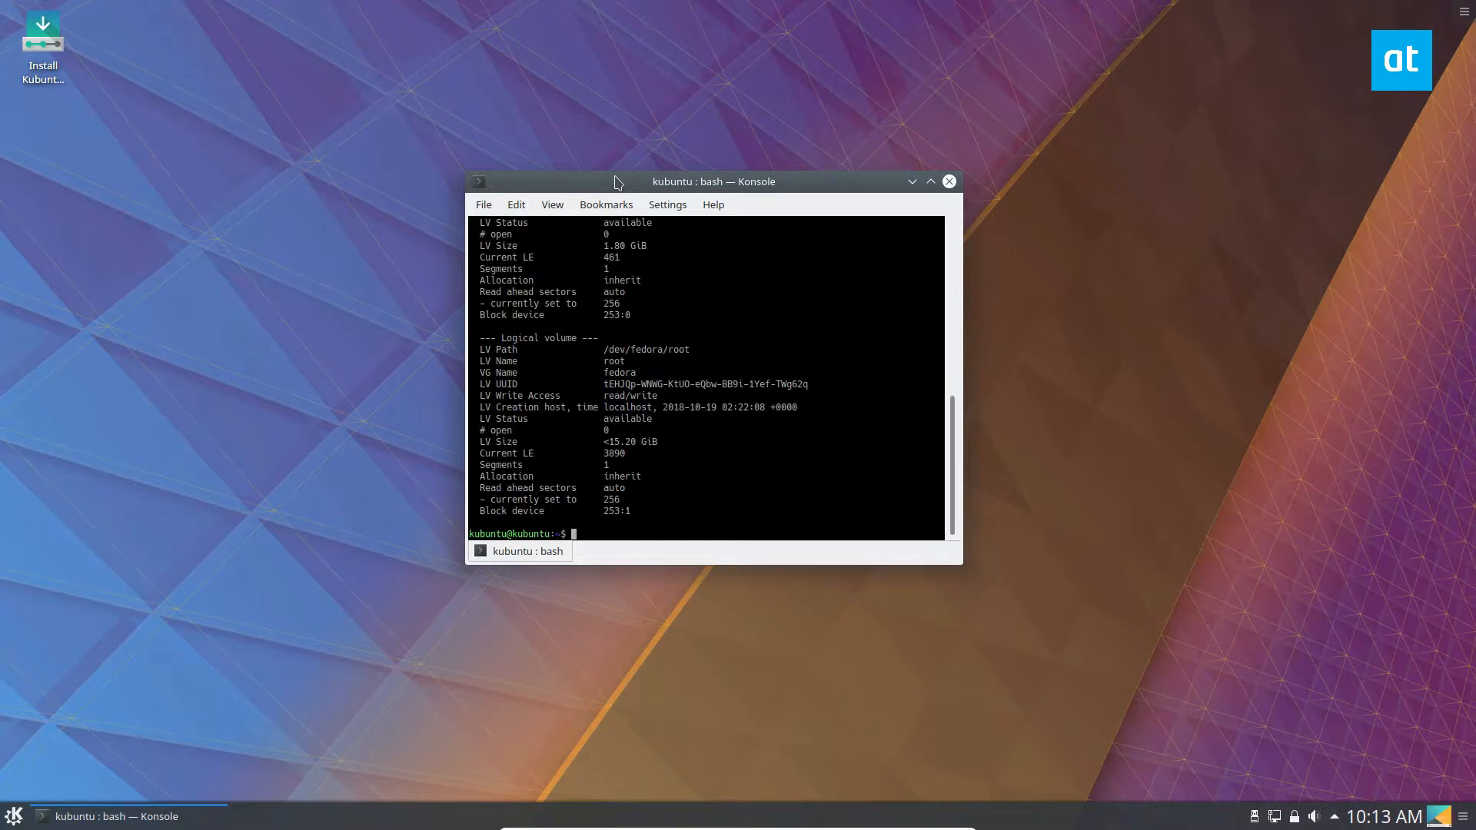
mouse_move(613, 366)
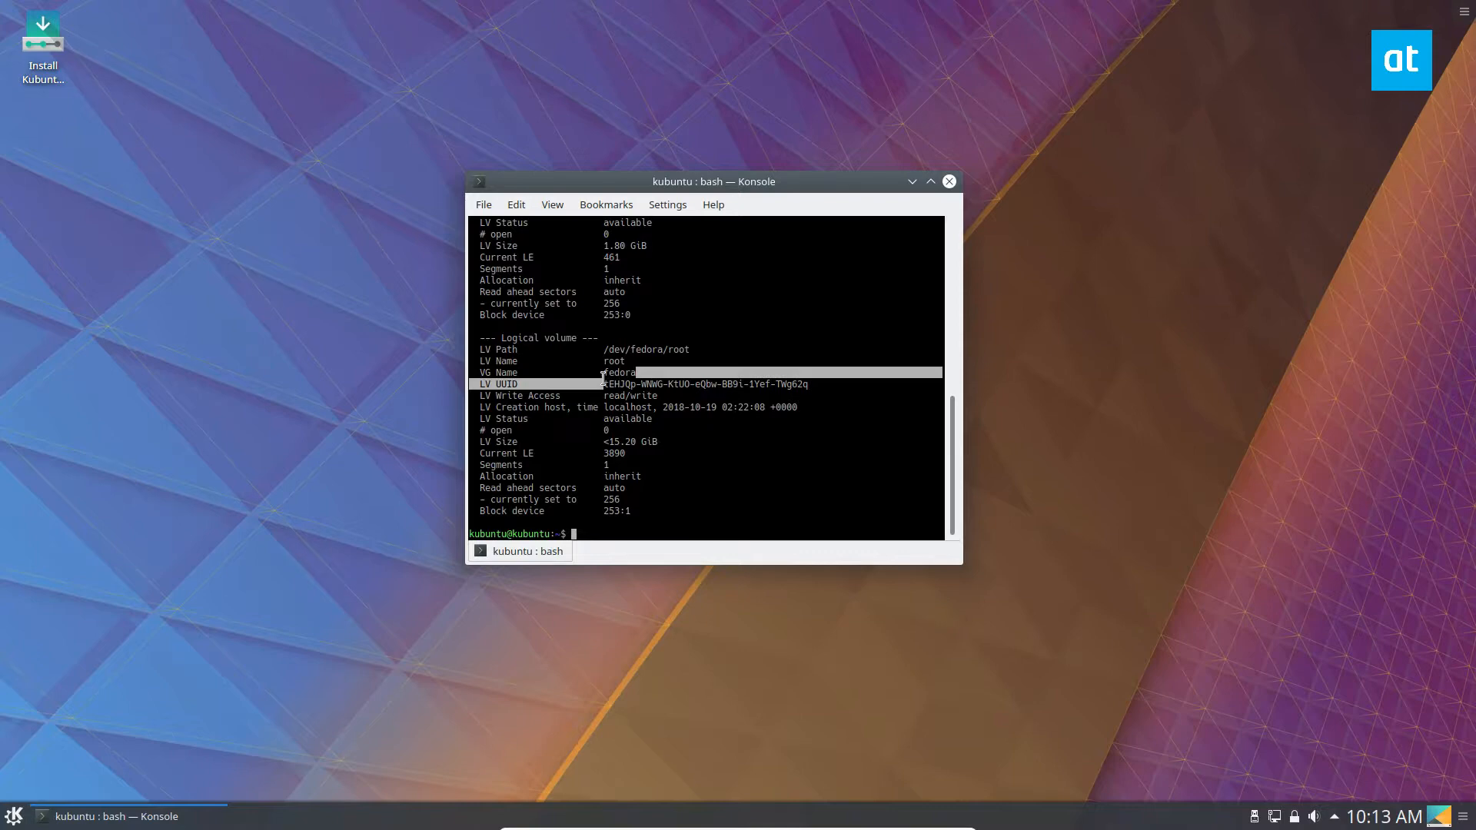
double_click(618, 372)
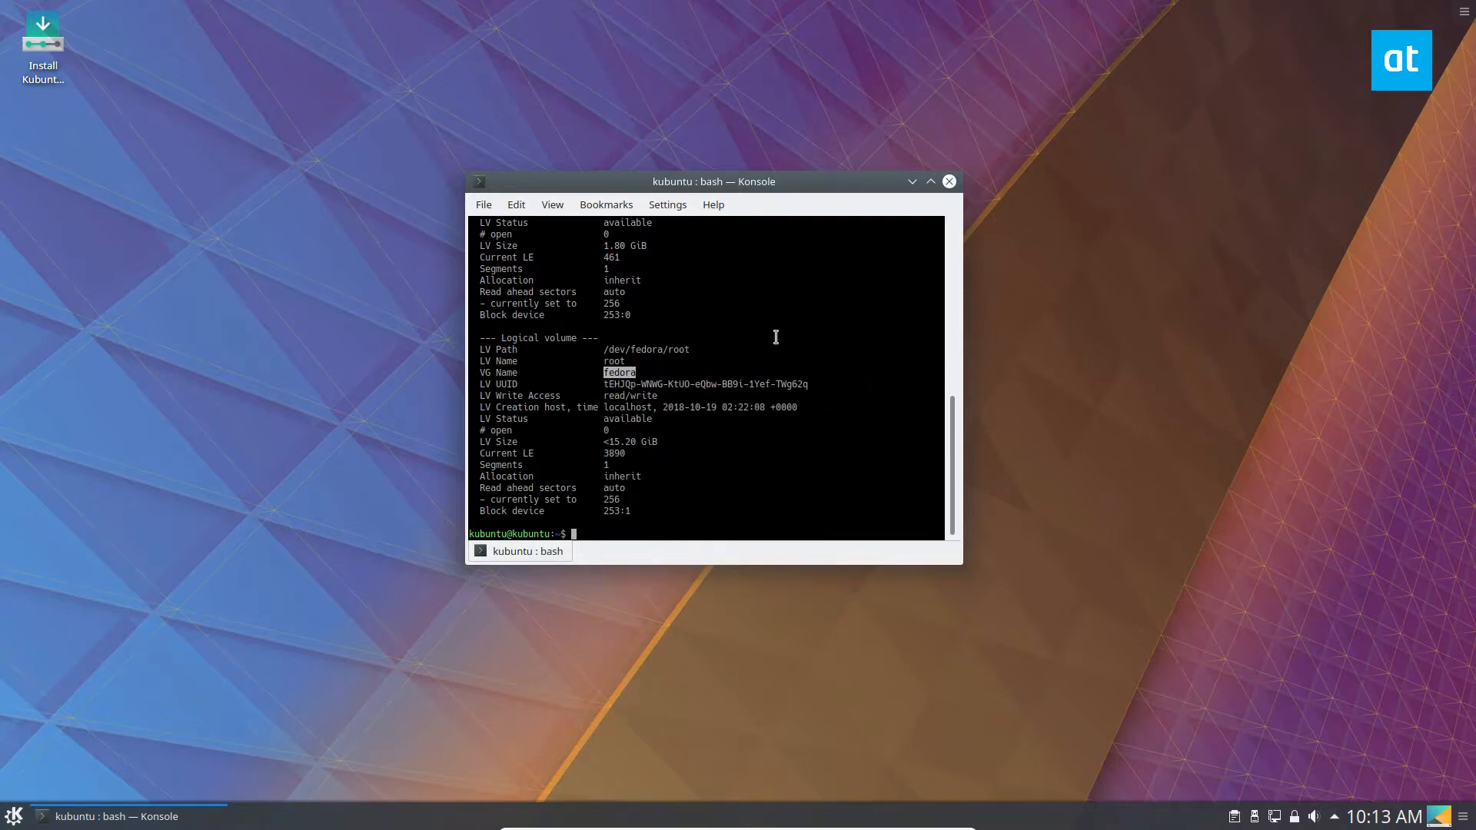
scroll("up", 3)
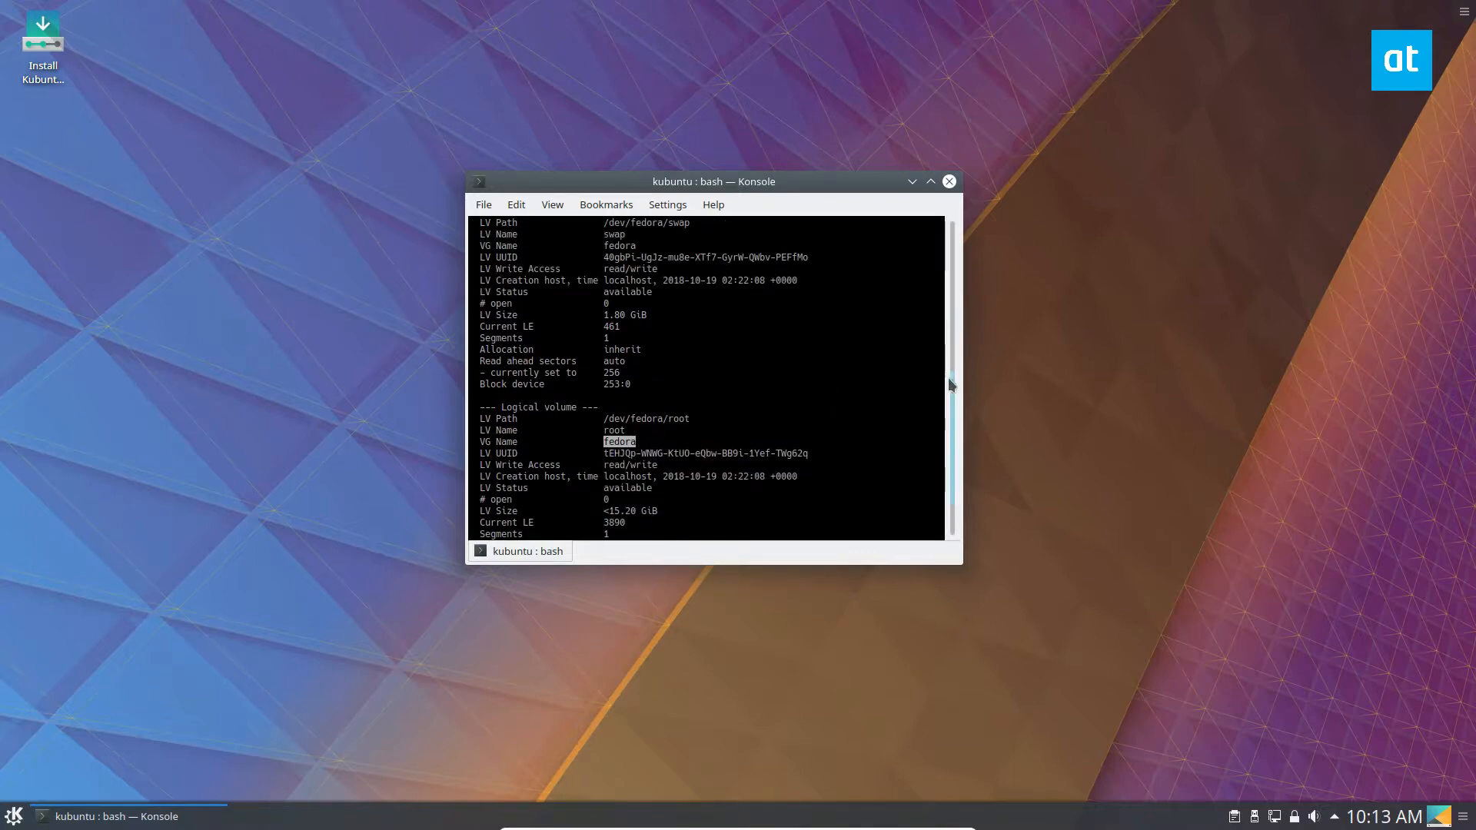
scroll("down", 3)
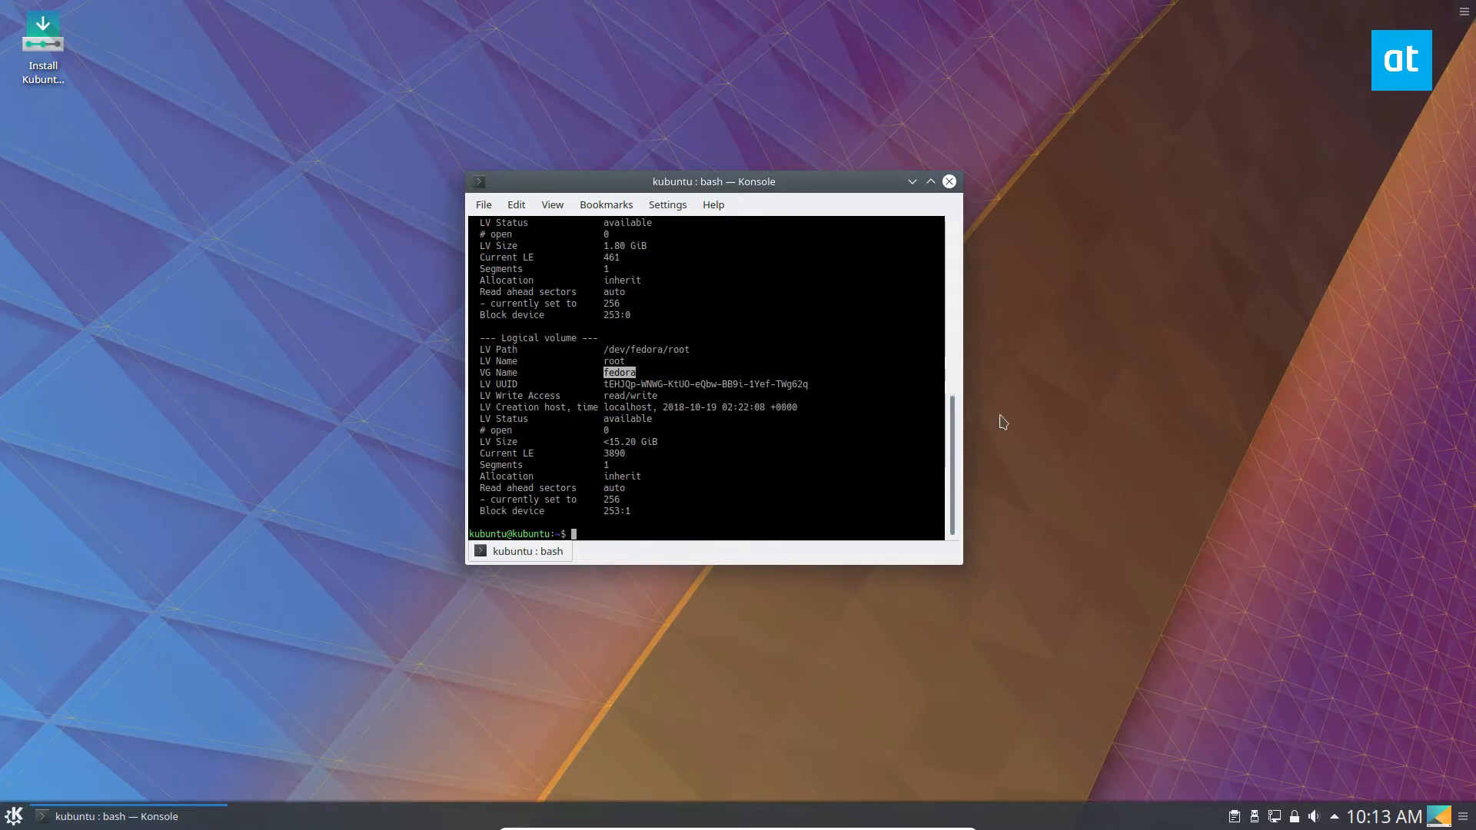
- Run sudo lvremove fedora, answering y to remove both the swap and root volumes
type("sudo lv")
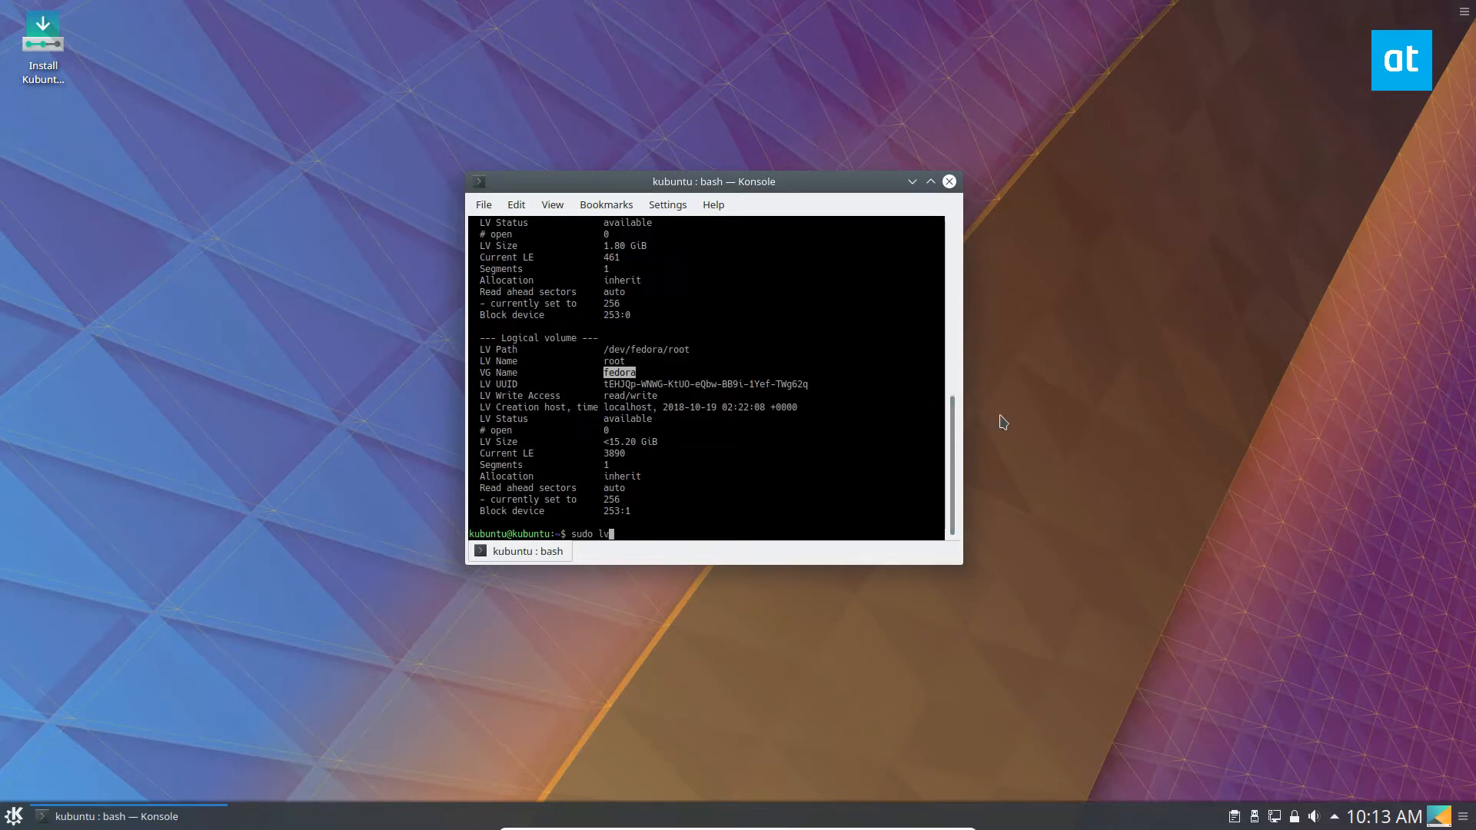
type("remove fedora")
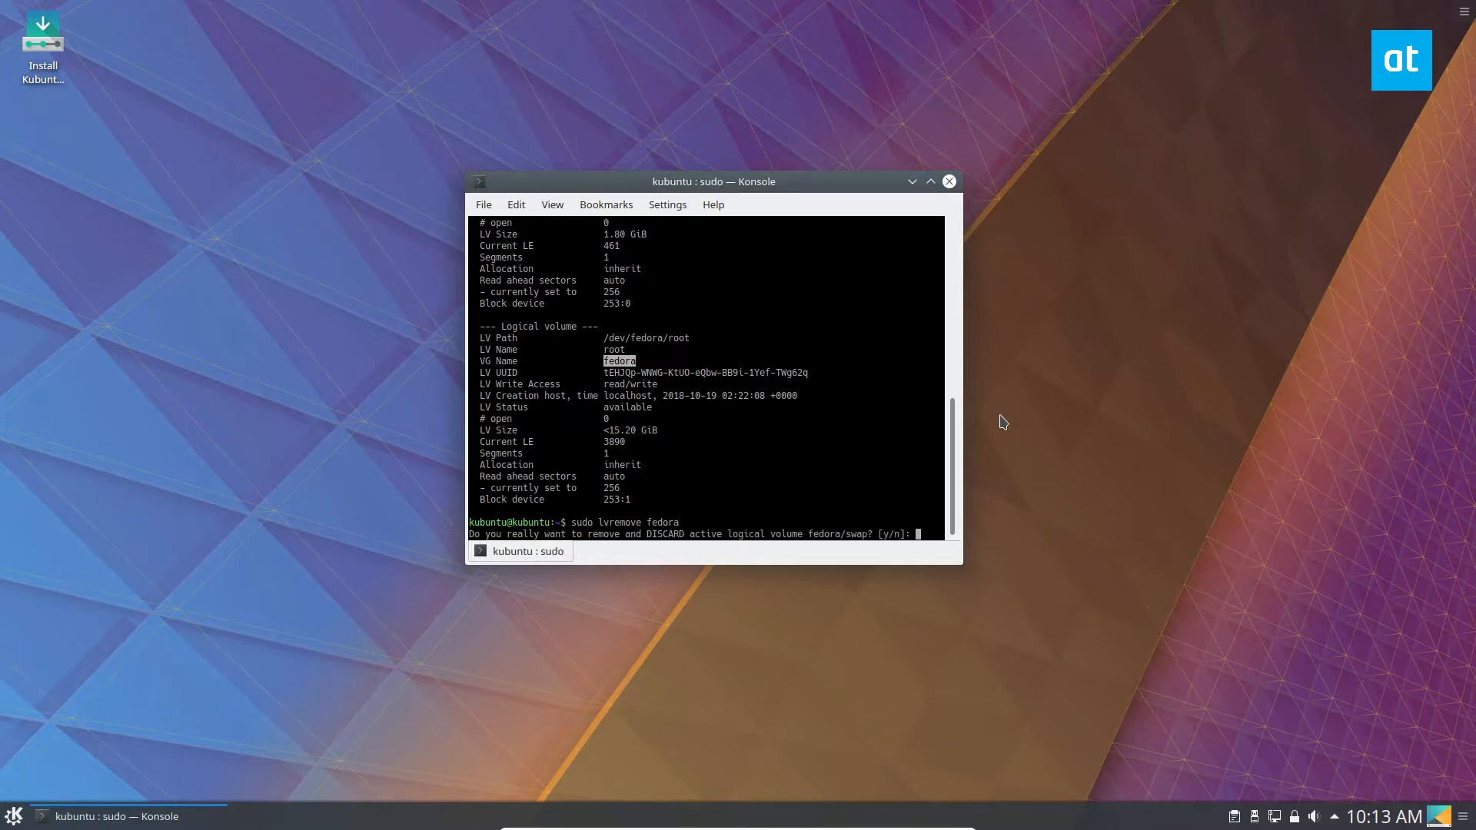
type("y")
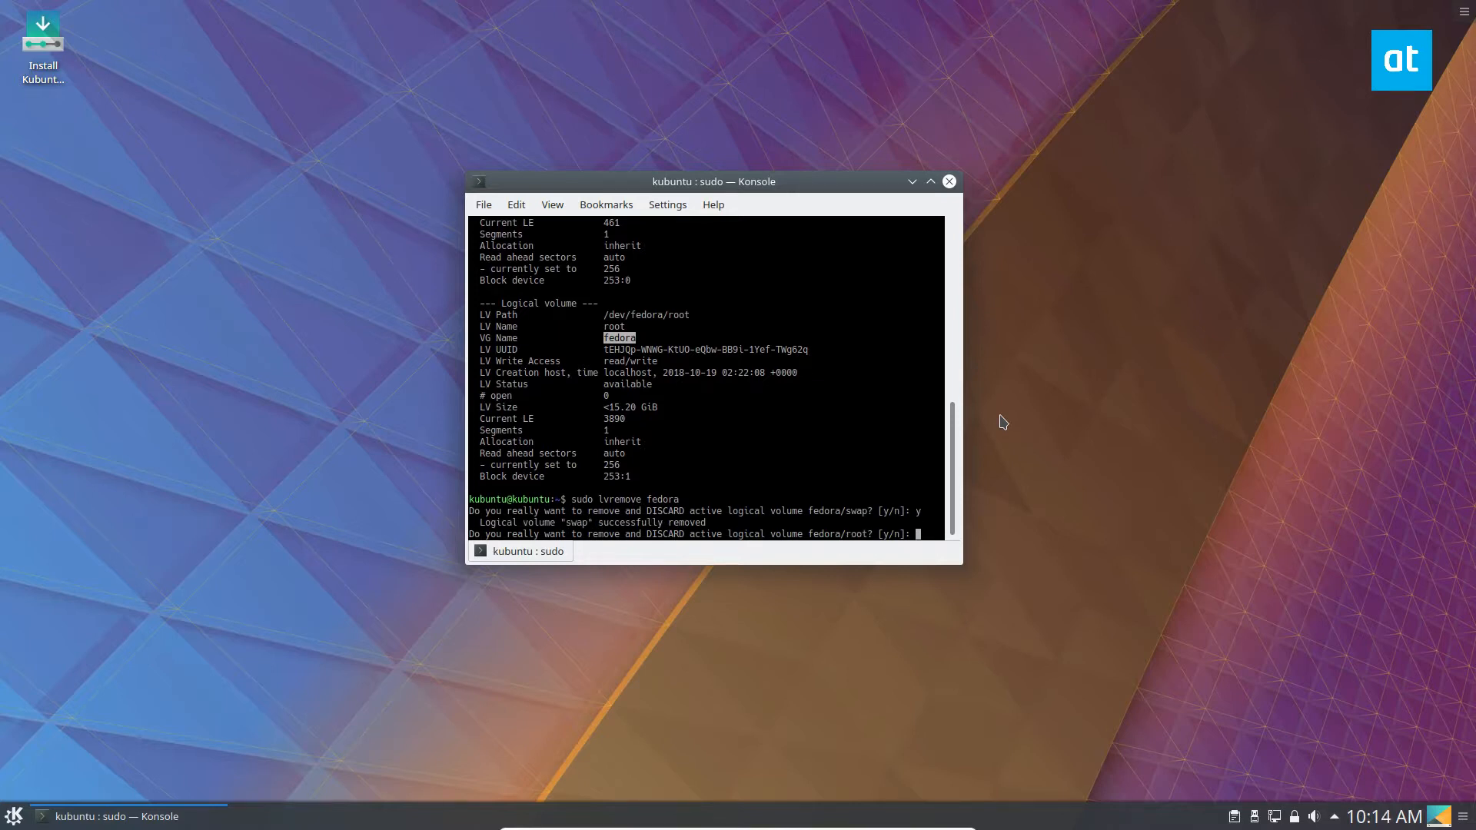
type("y")
type("lvdisplay")
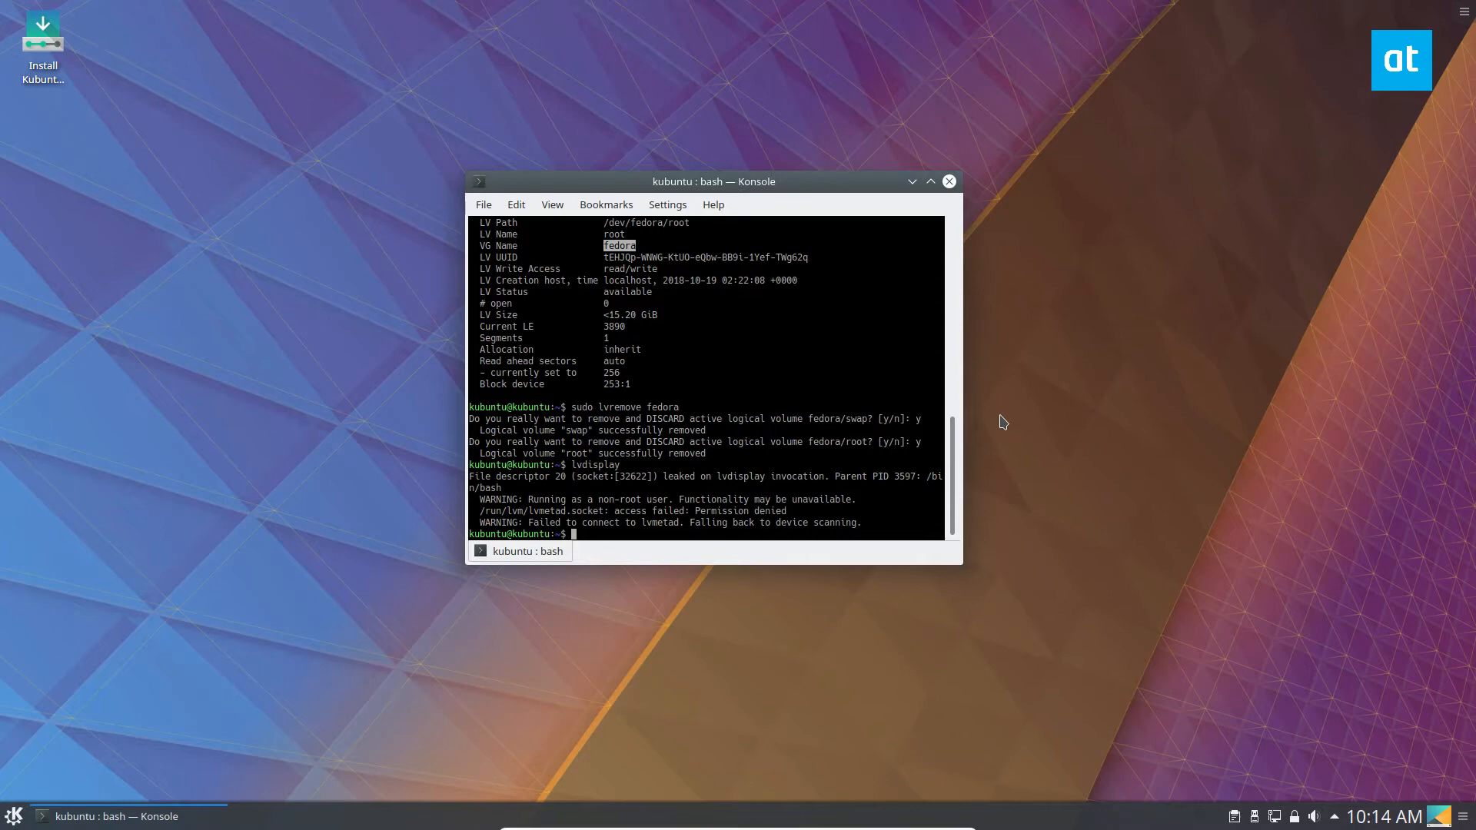
- Rerun sudo lvdisplay showing no volumes, attempt lsblk (mistyped lslbk), and minimize the terminal
type("sudo lkv")
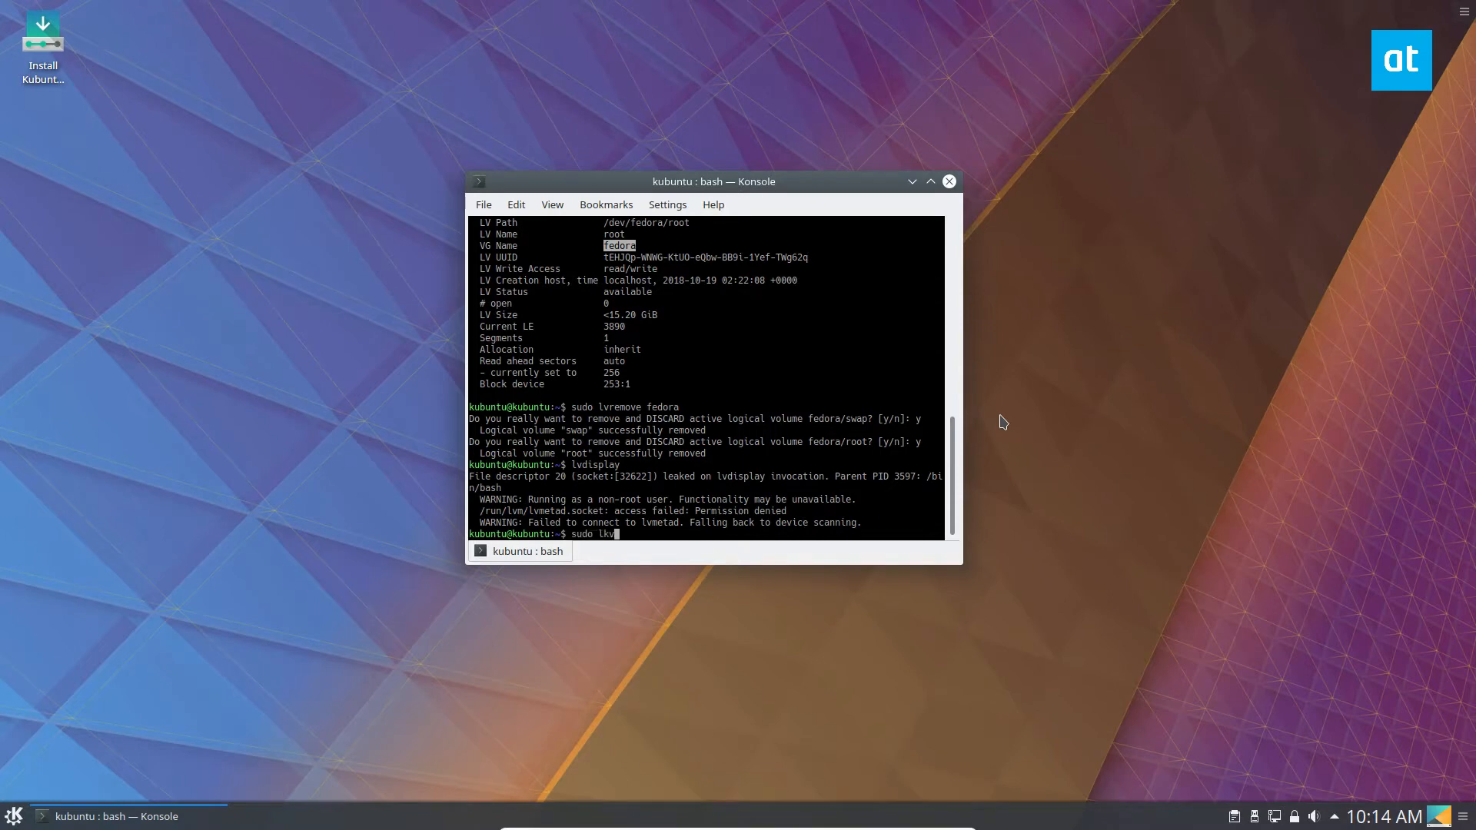
type("vdisplay")
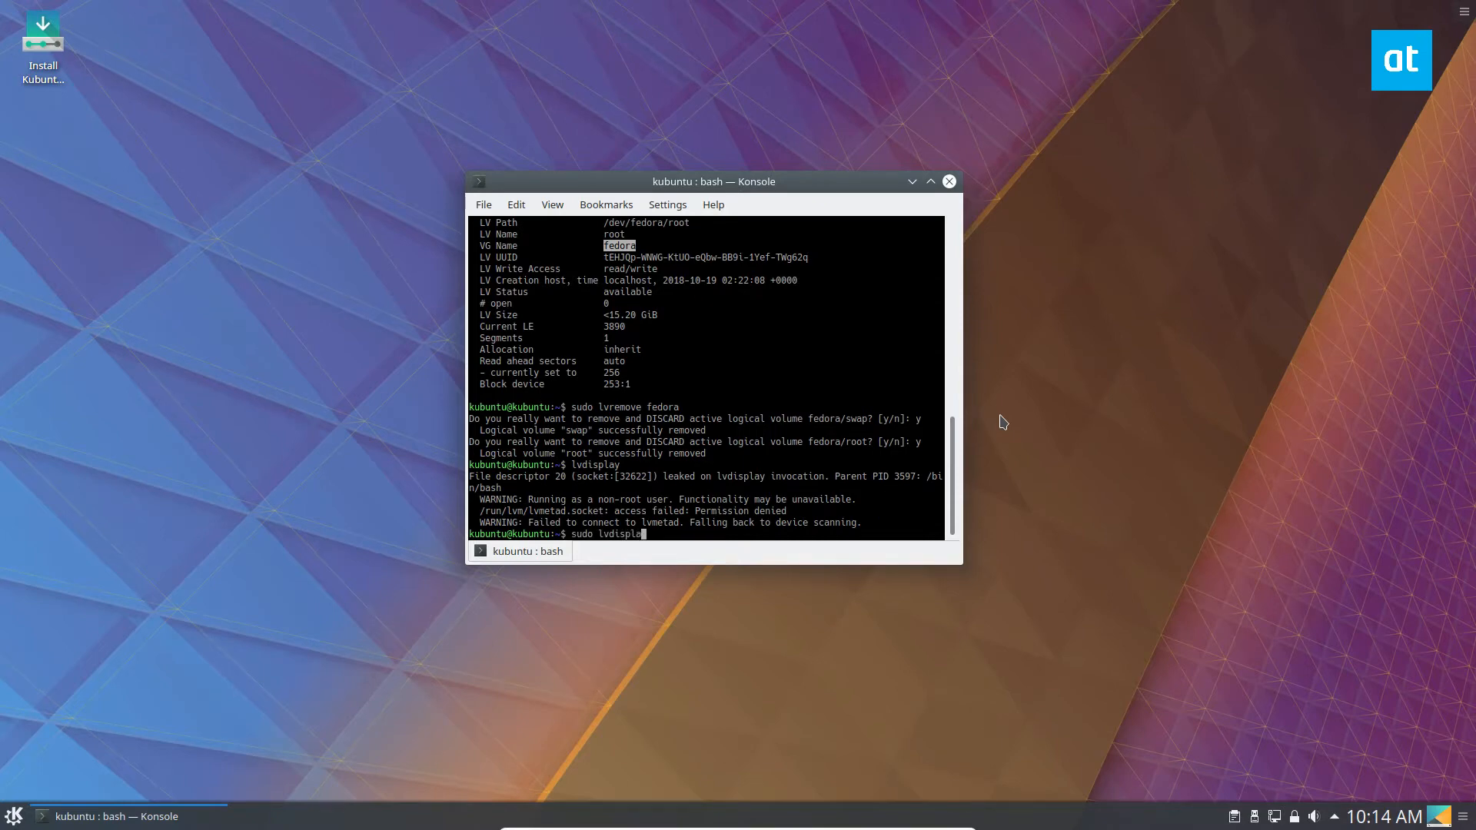
key("Return")
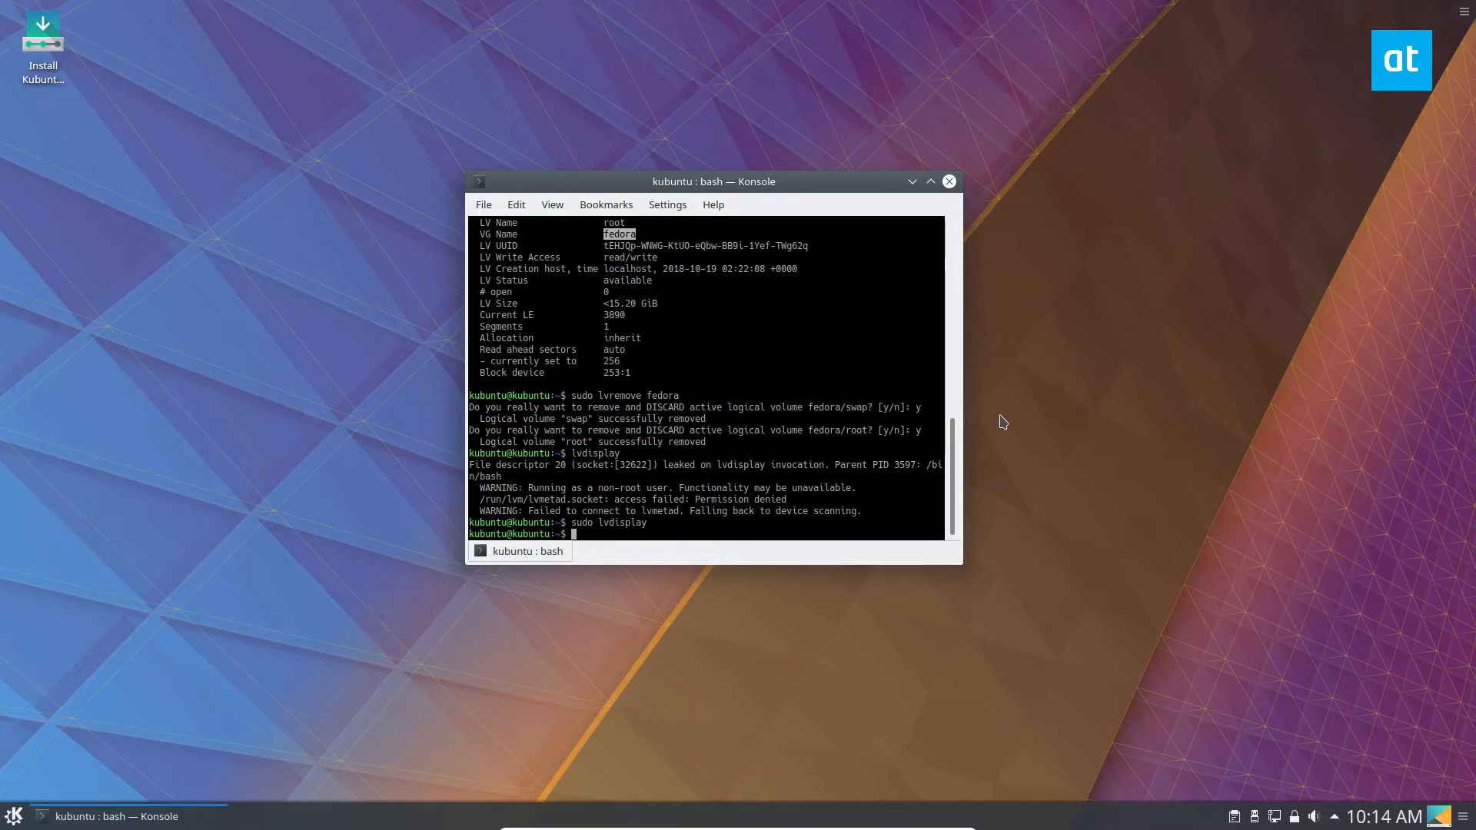
type("slbk")
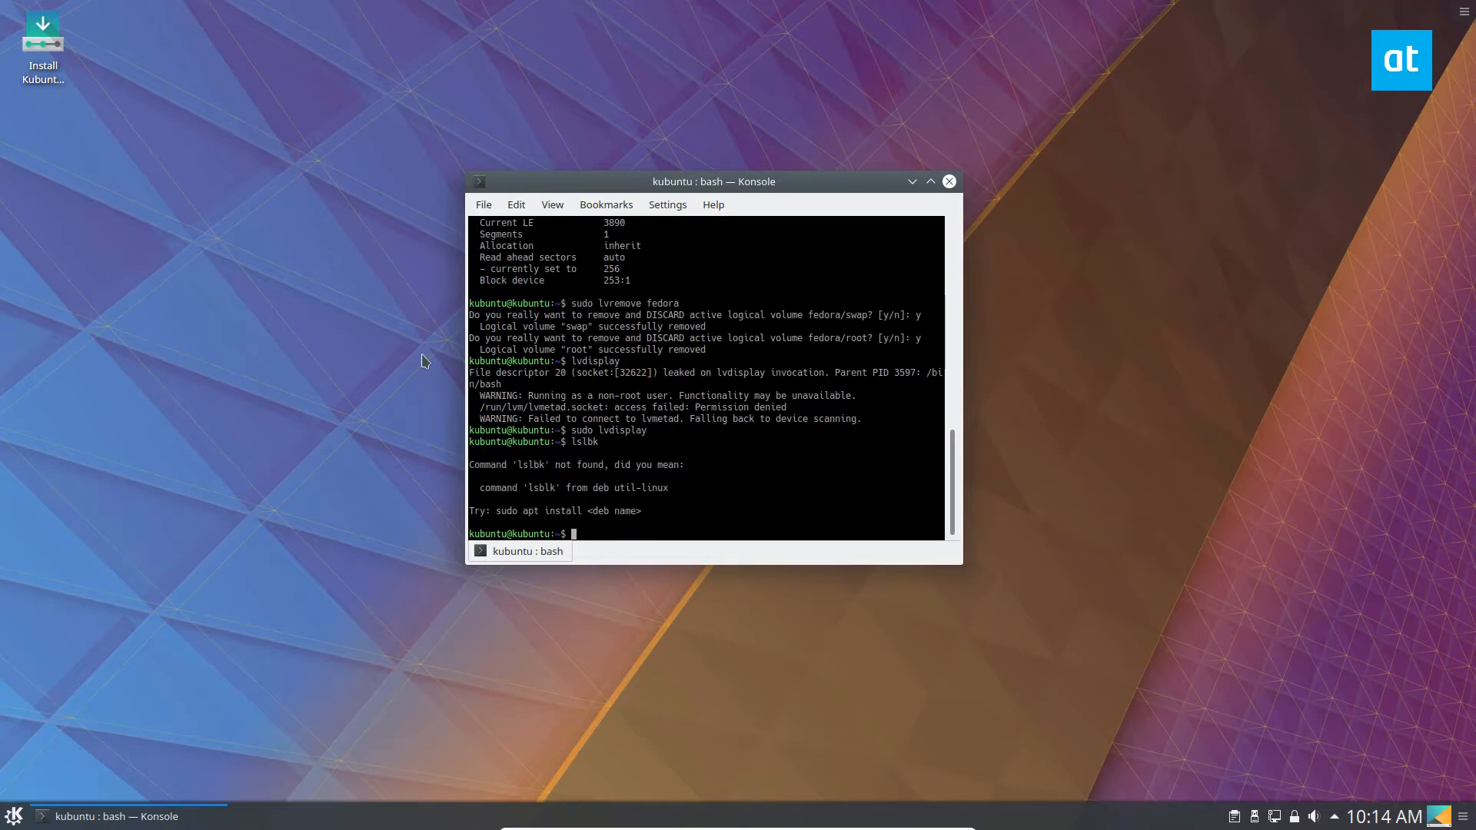
mouse_move(421, 440)
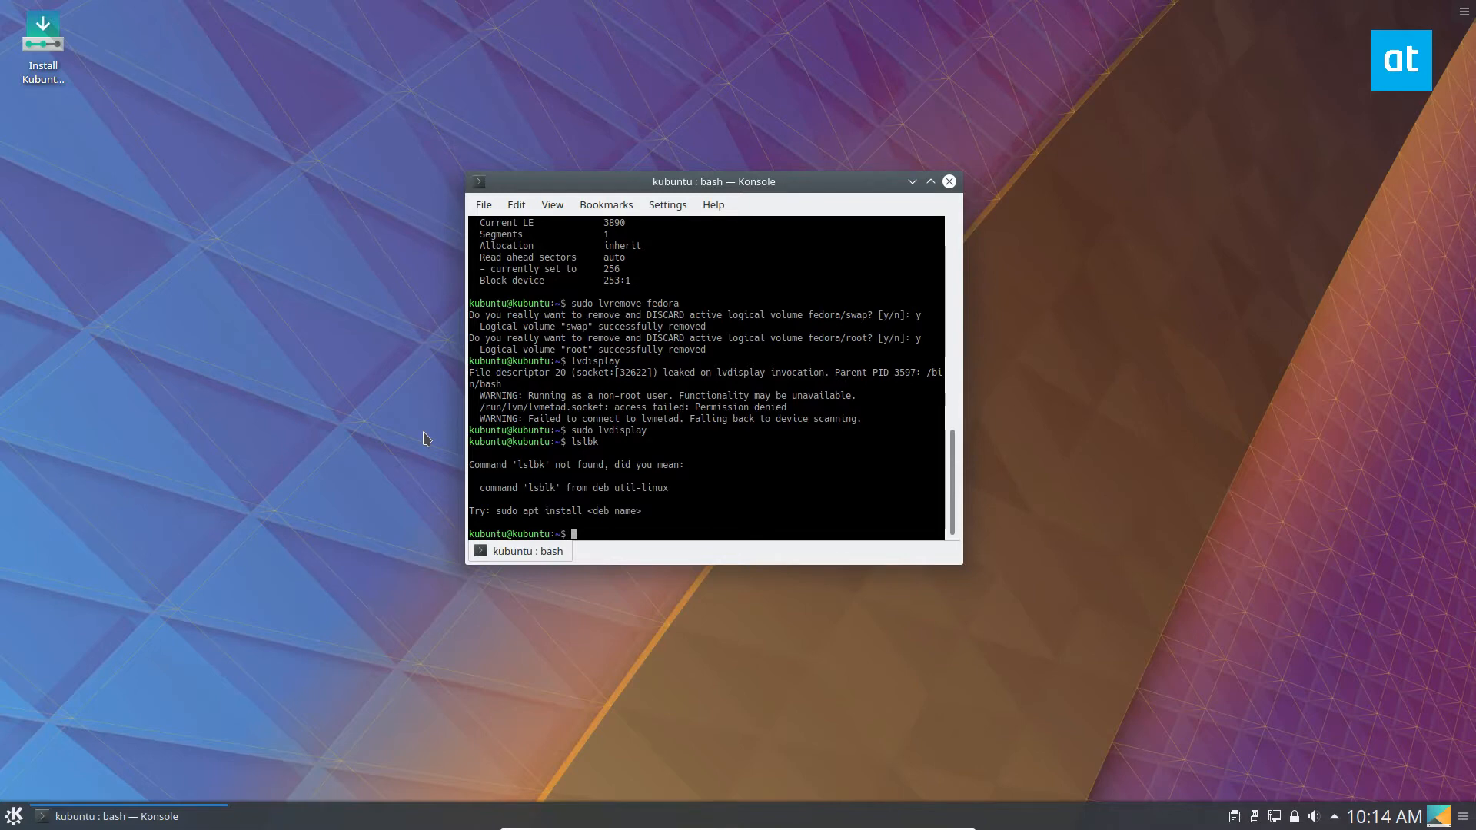
mouse_move(747, 384)
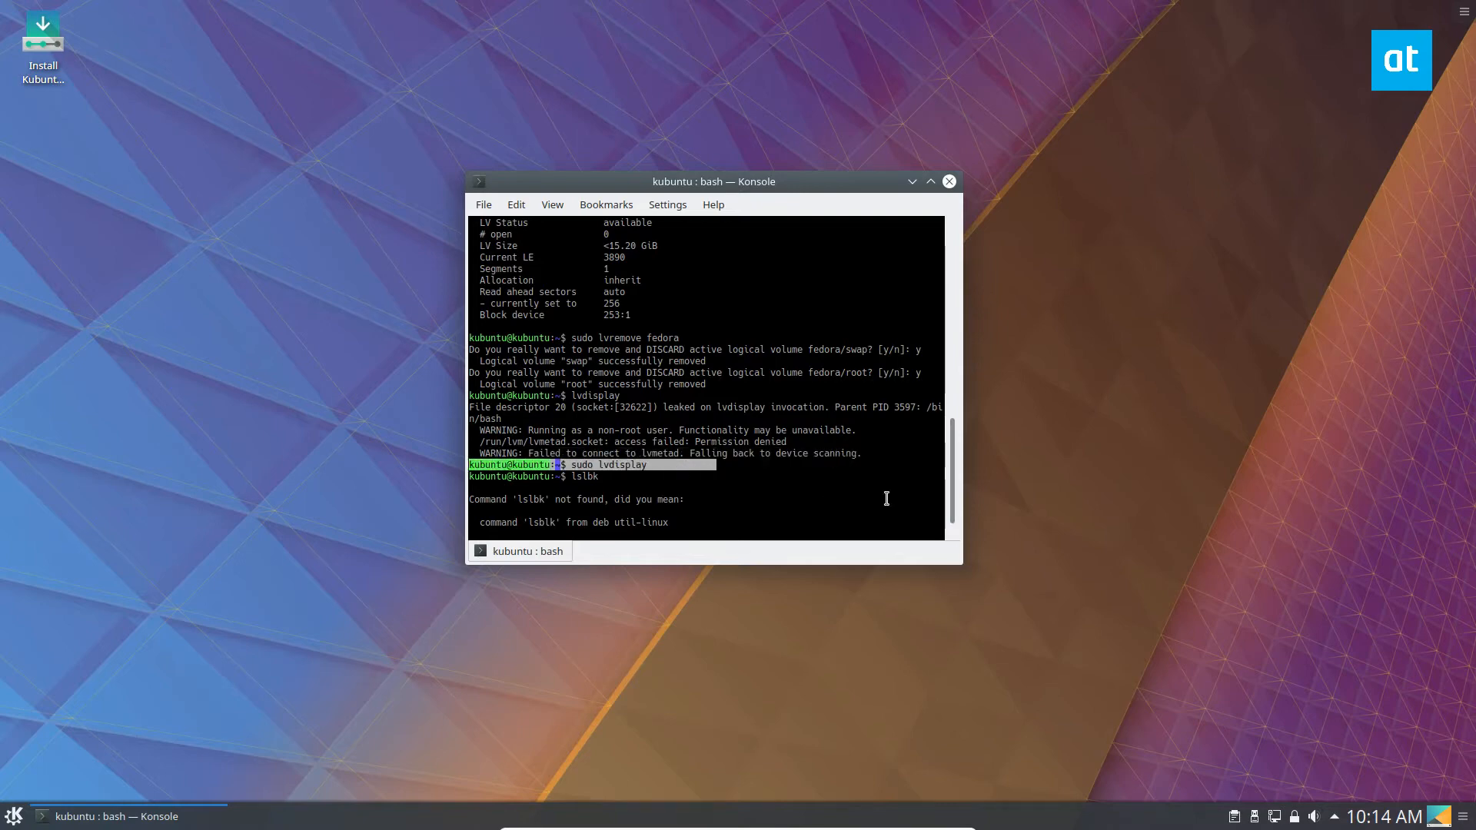
left_click(929, 182)
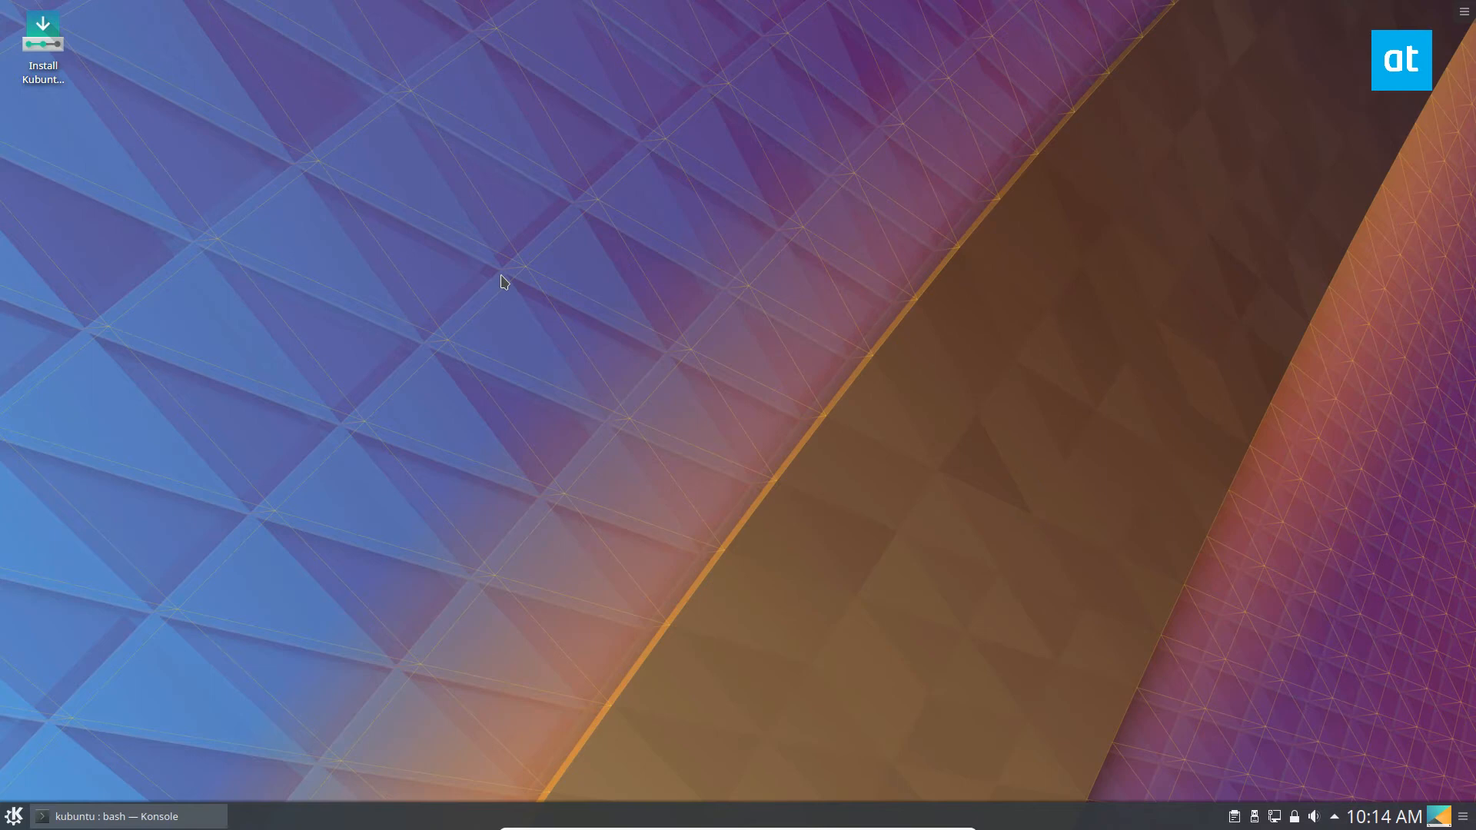
mouse_move(827, 210)
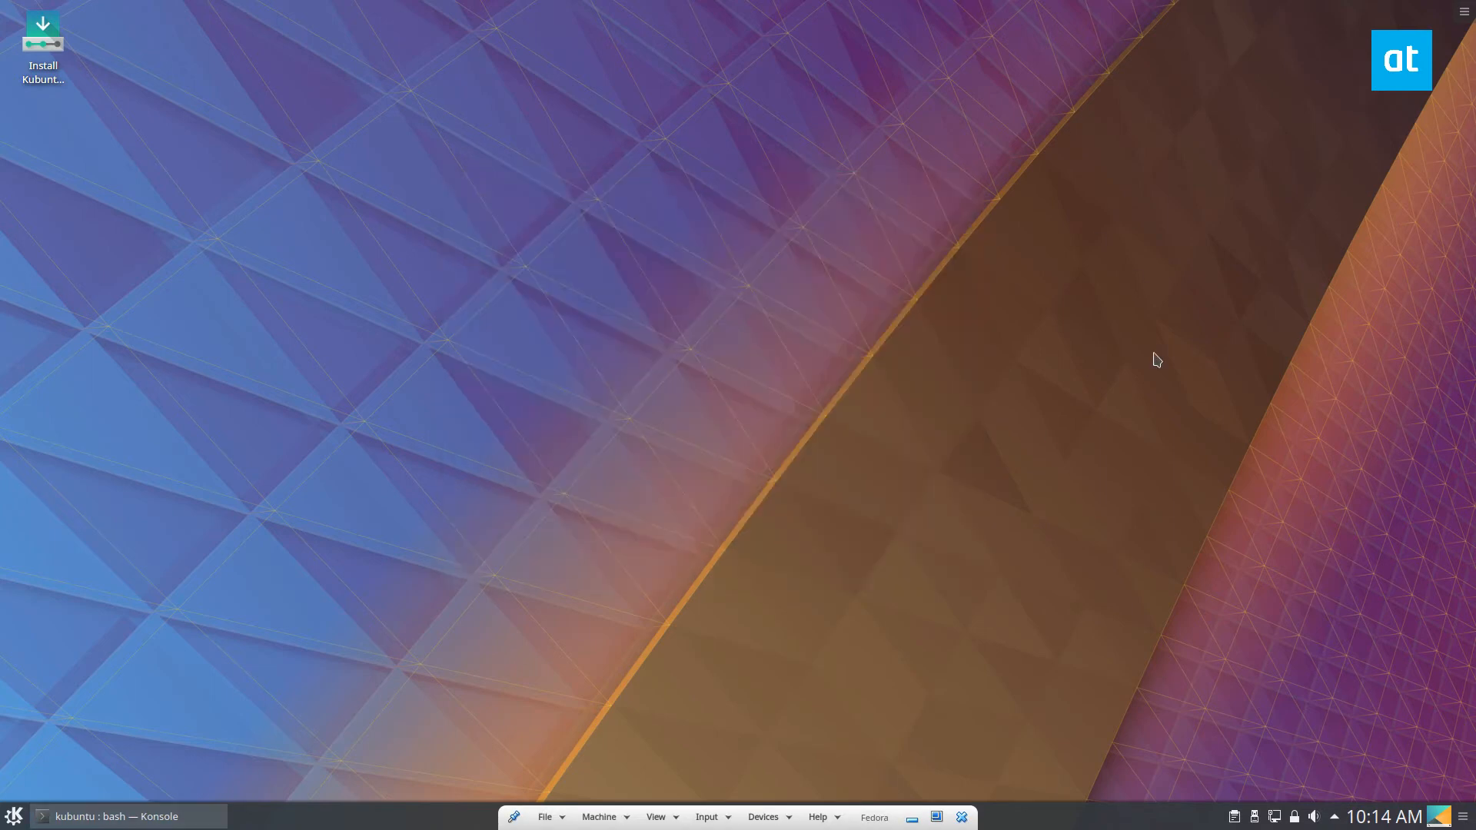
mouse_move(1453, 14)
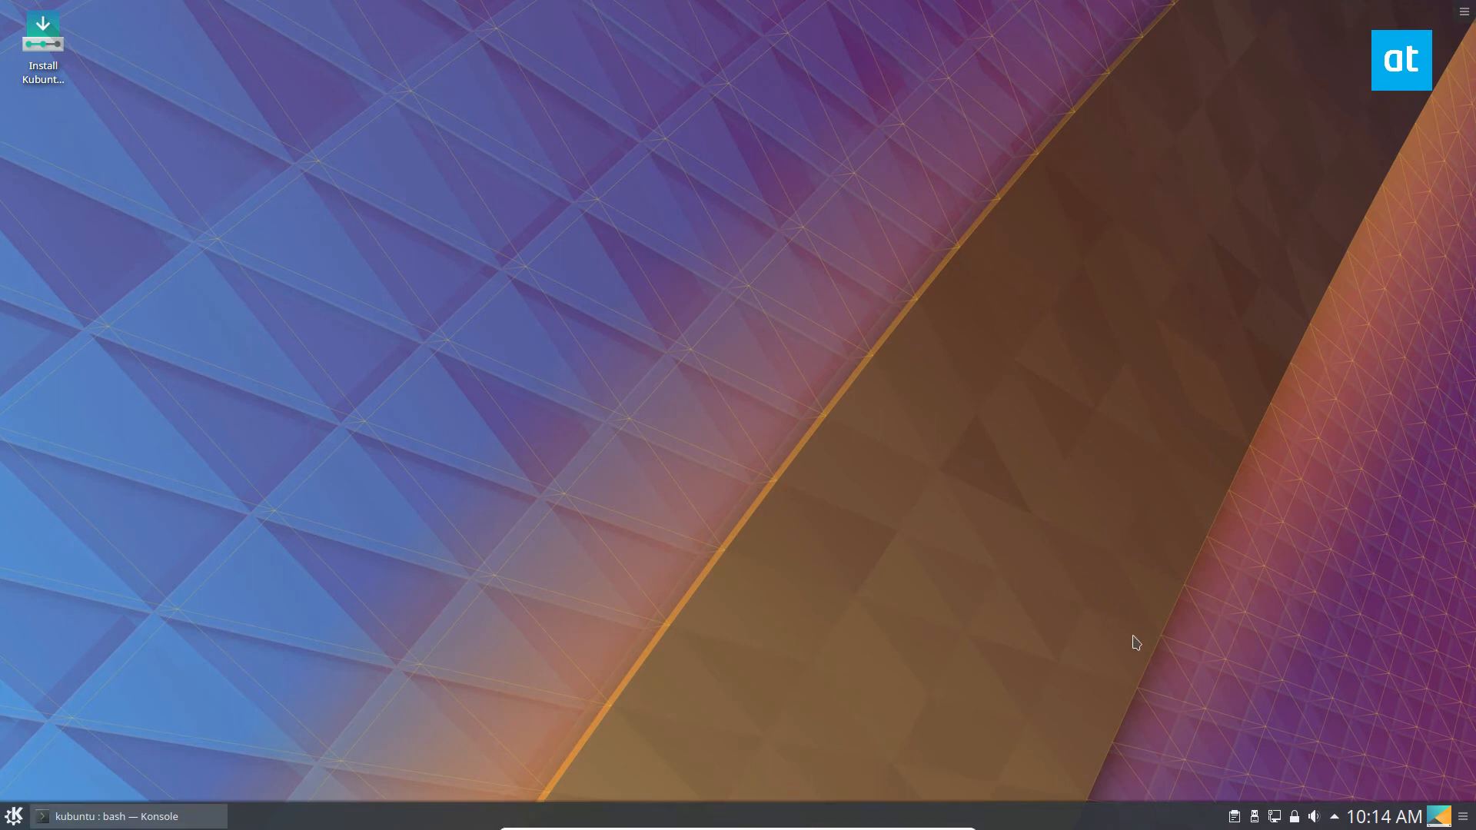
mouse_move(1137, 637)
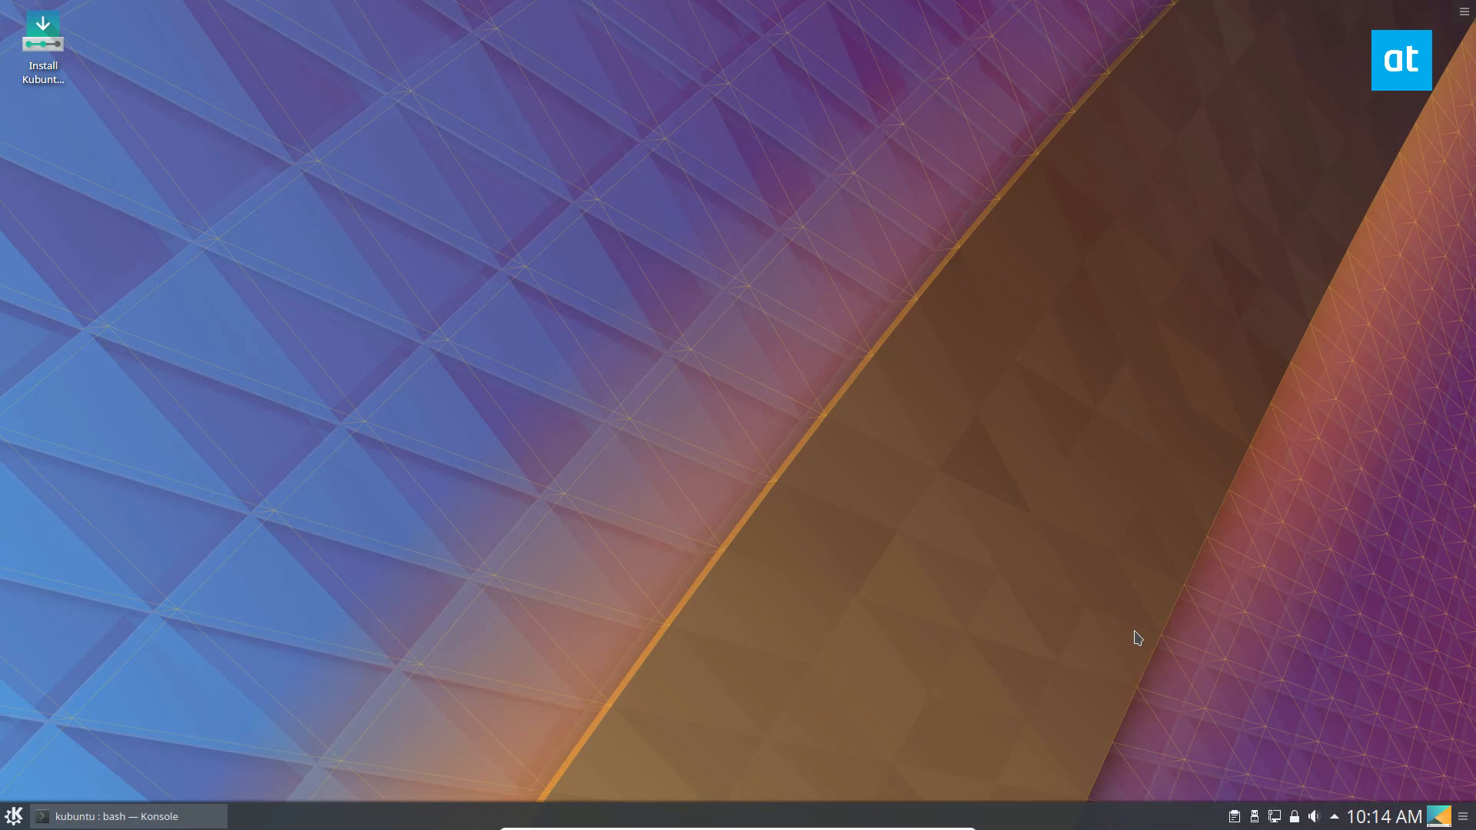
mouse_move(1266, 572)
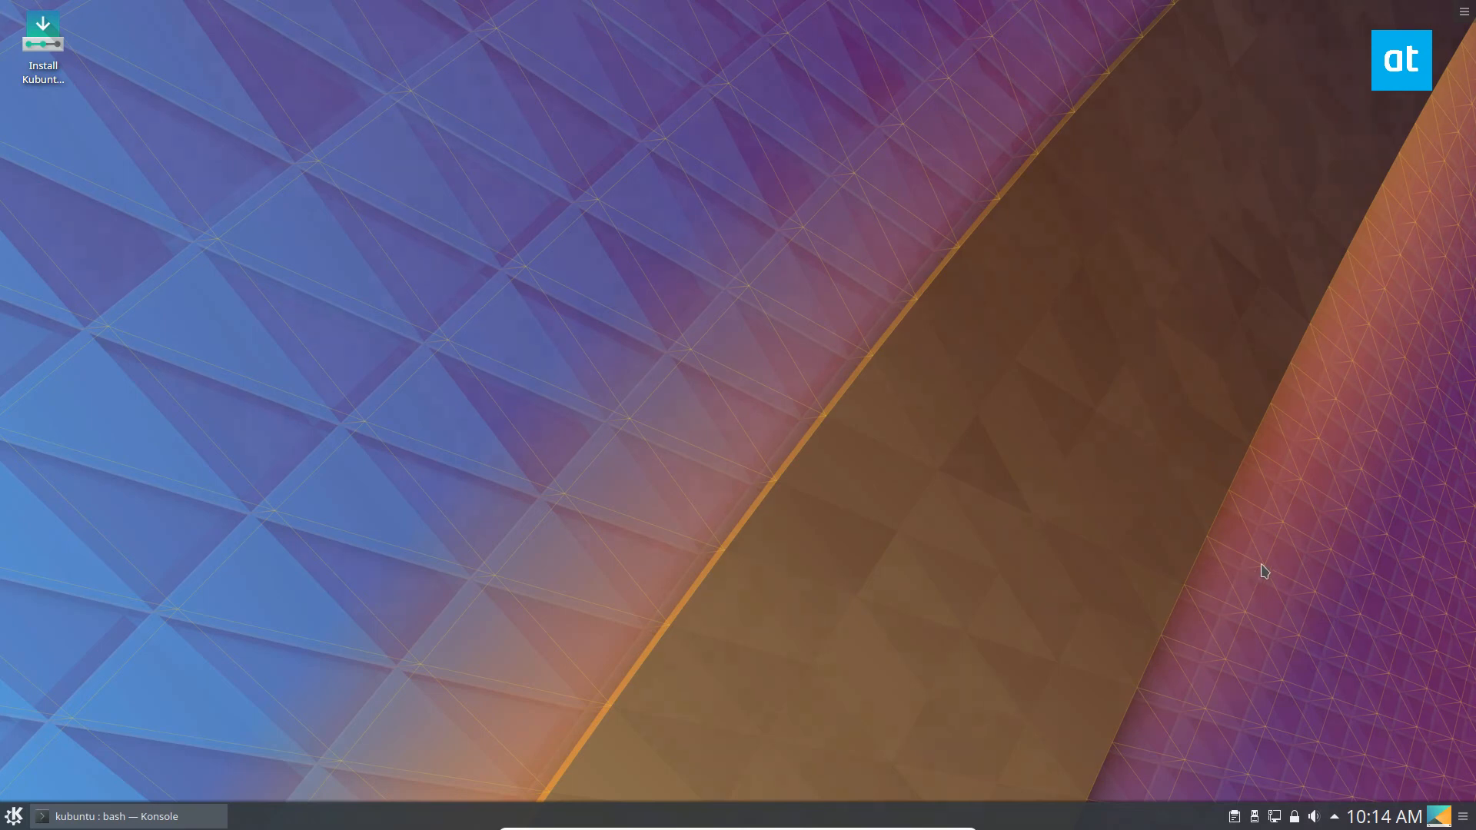